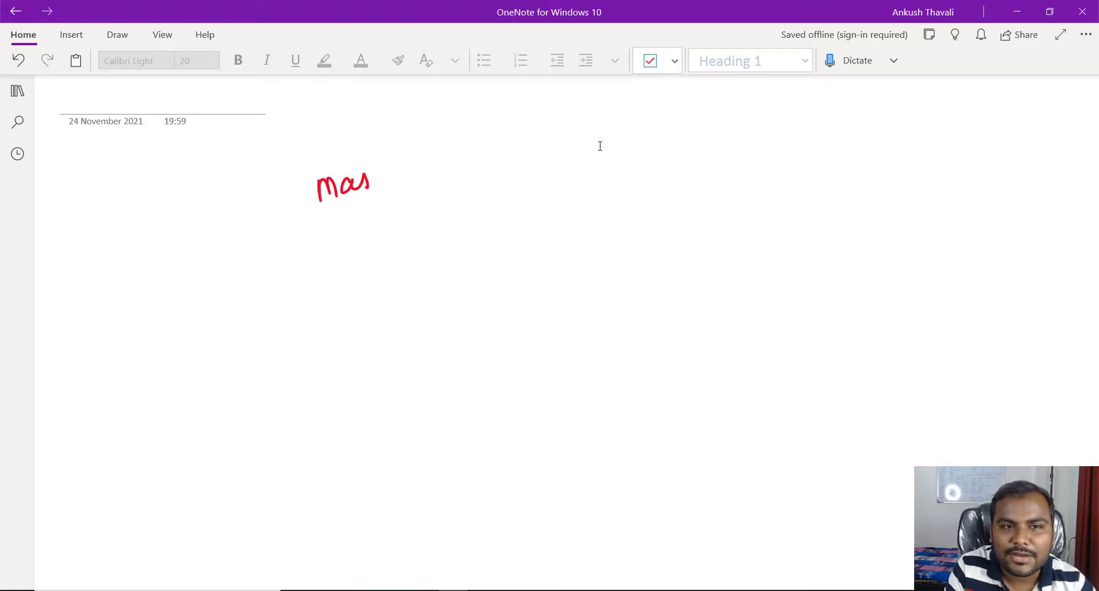
Handwrite an underlined Master, a labelled NameNode box, a dividing line and the data node boxes in red pen.
drag(371, 186, 406, 207)
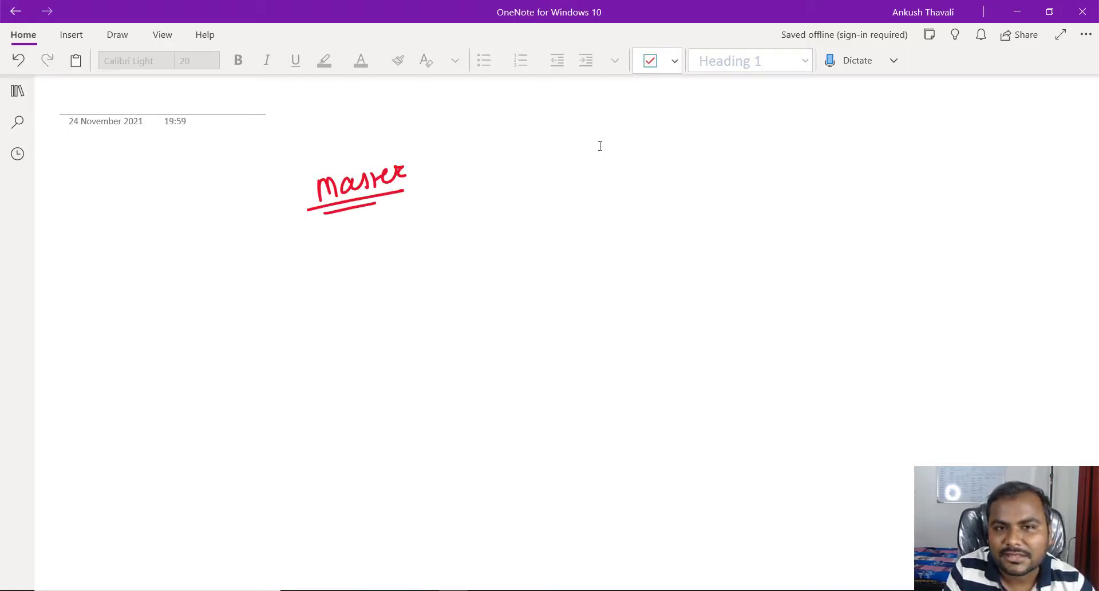
drag(539, 136, 742, 225)
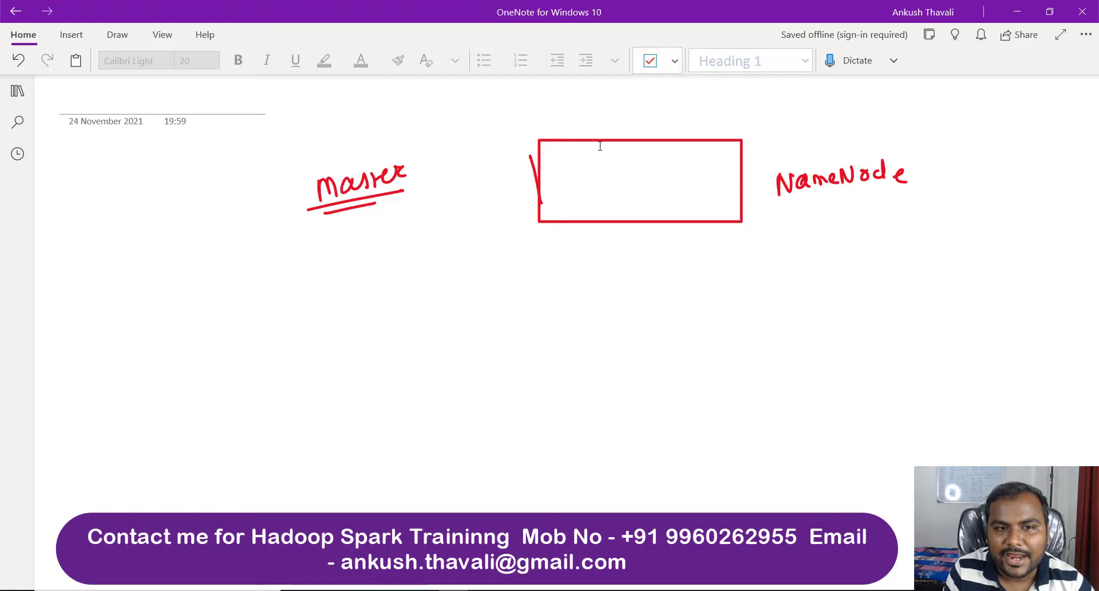
drag(412, 319, 922, 290)
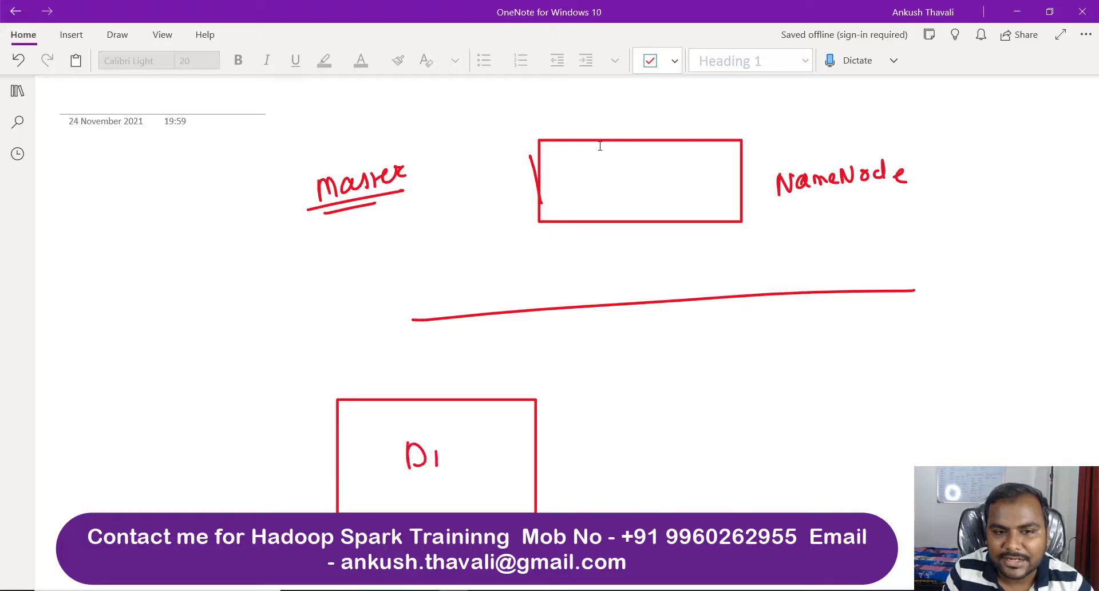
drag(645, 393, 855, 449)
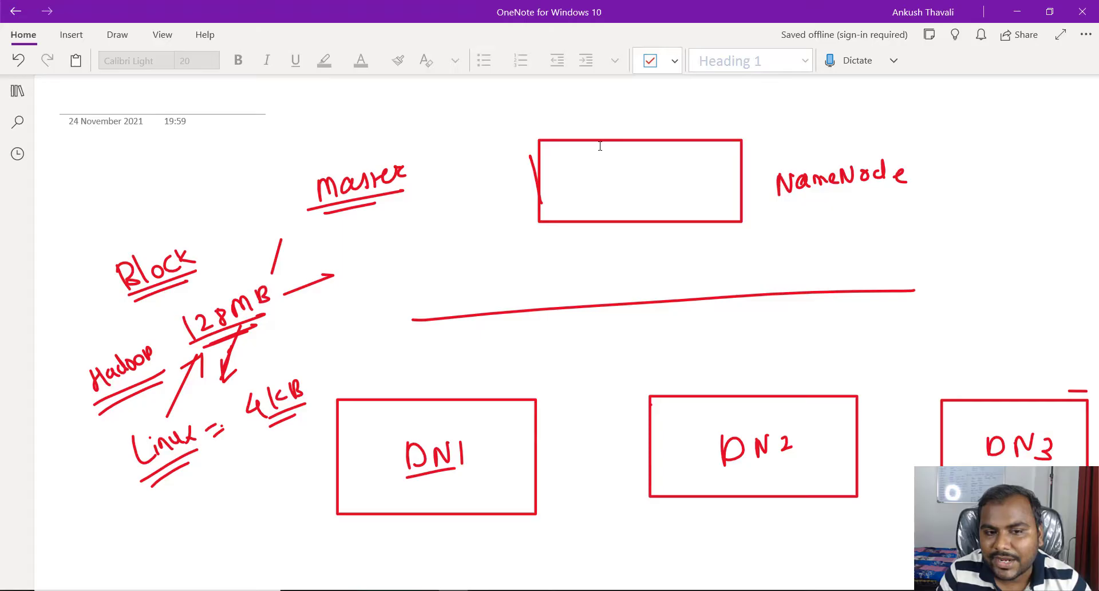
Divide the bottom of the DN1 box into a row of small block cells.
drag(340, 483, 392, 490)
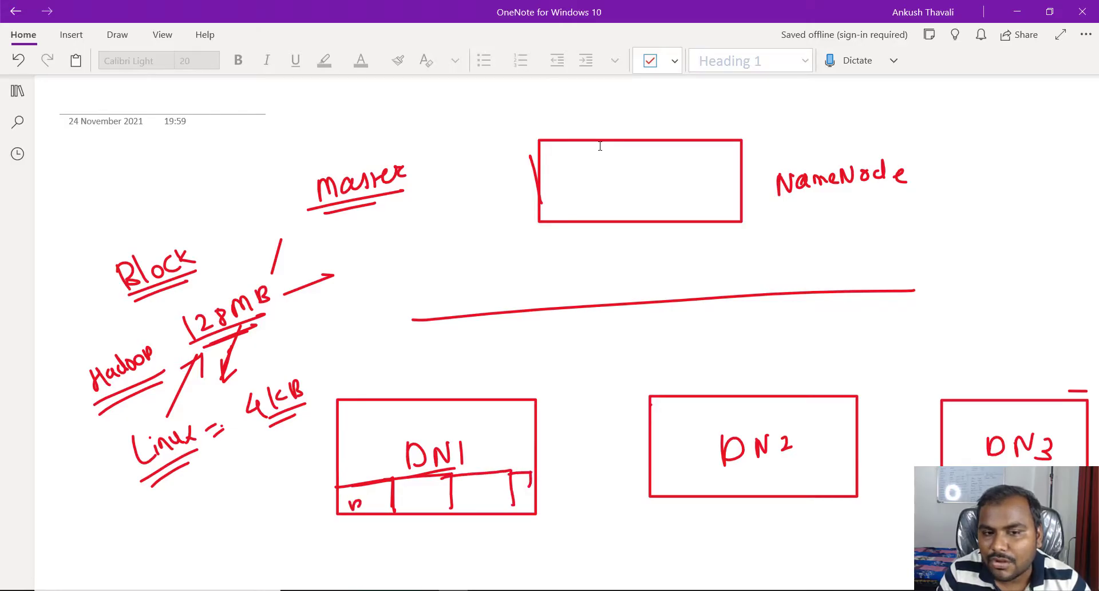
Label DN1's cells B1–B3 as 128MB each and note 1 GB = 1024MB.
drag(343, 501, 492, 494)
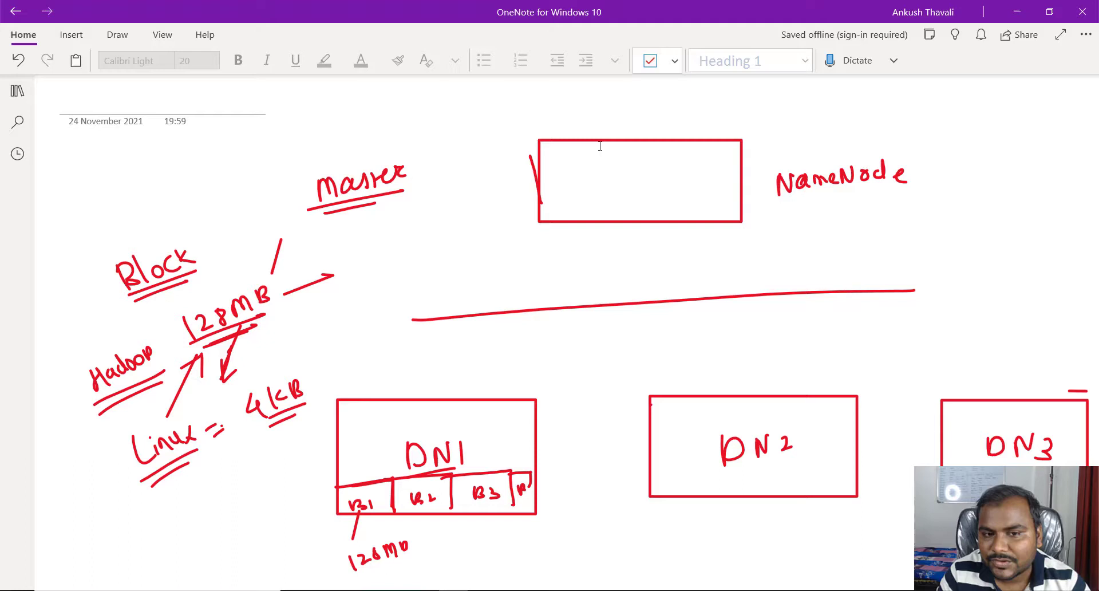
drag(436, 505, 452, 550)
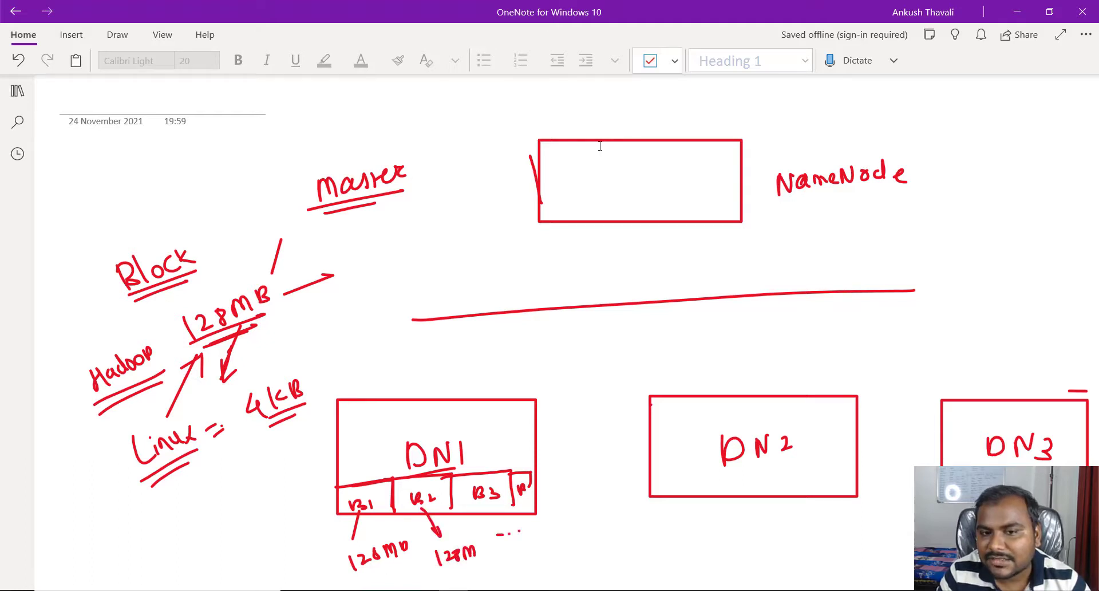
drag(536, 498, 558, 532)
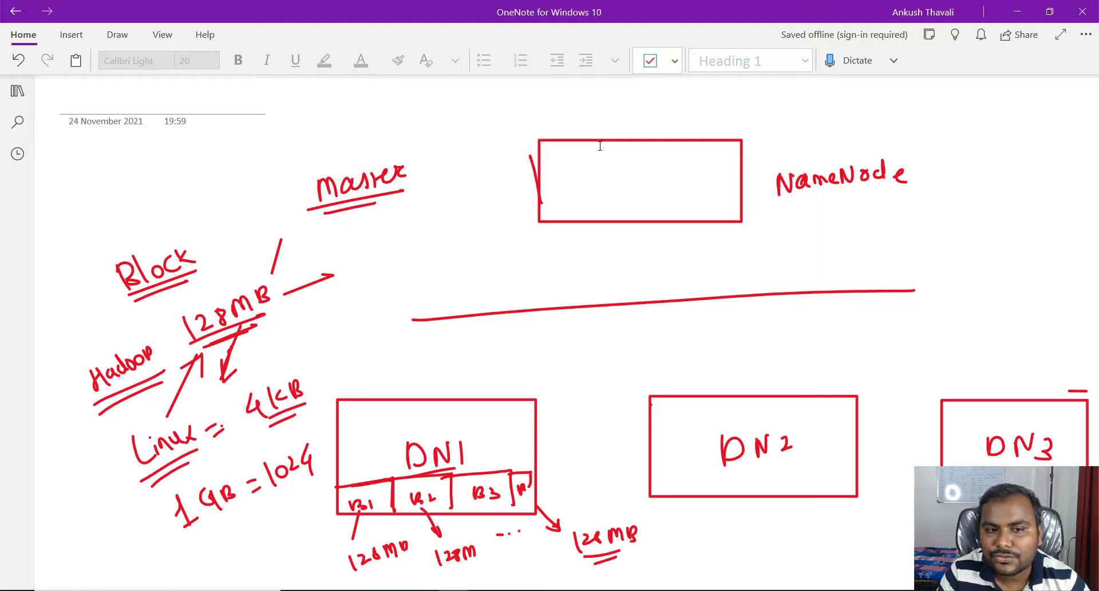
text(M)
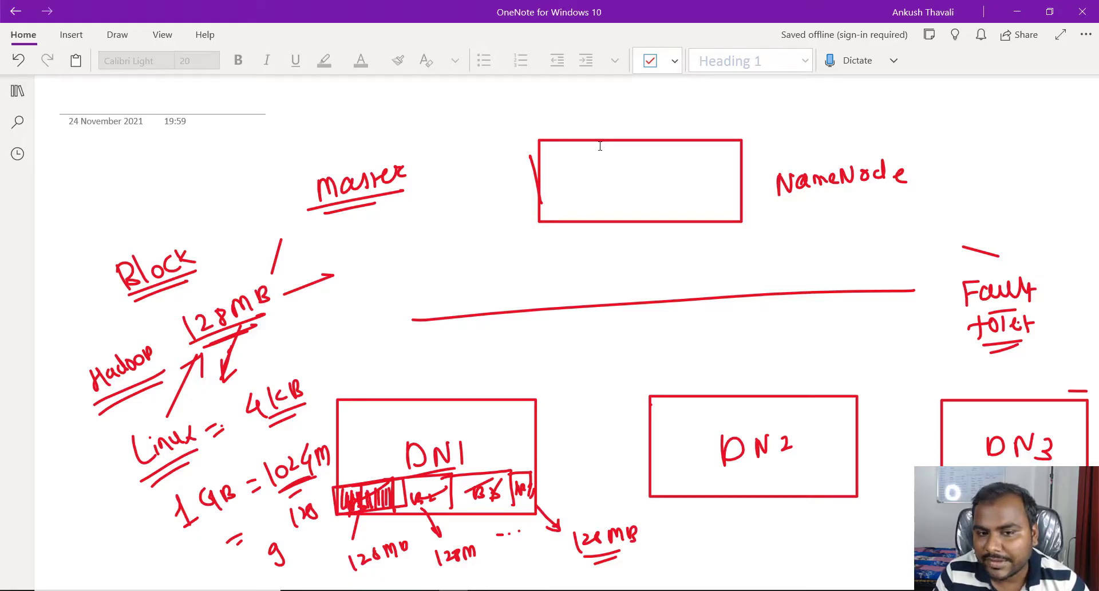
Draw a hatched copy of the DN1 block inside DN2, write Replication with an arrow, and note 1GB = 9 blocks, replication 3.
drag(655, 463, 708, 494)
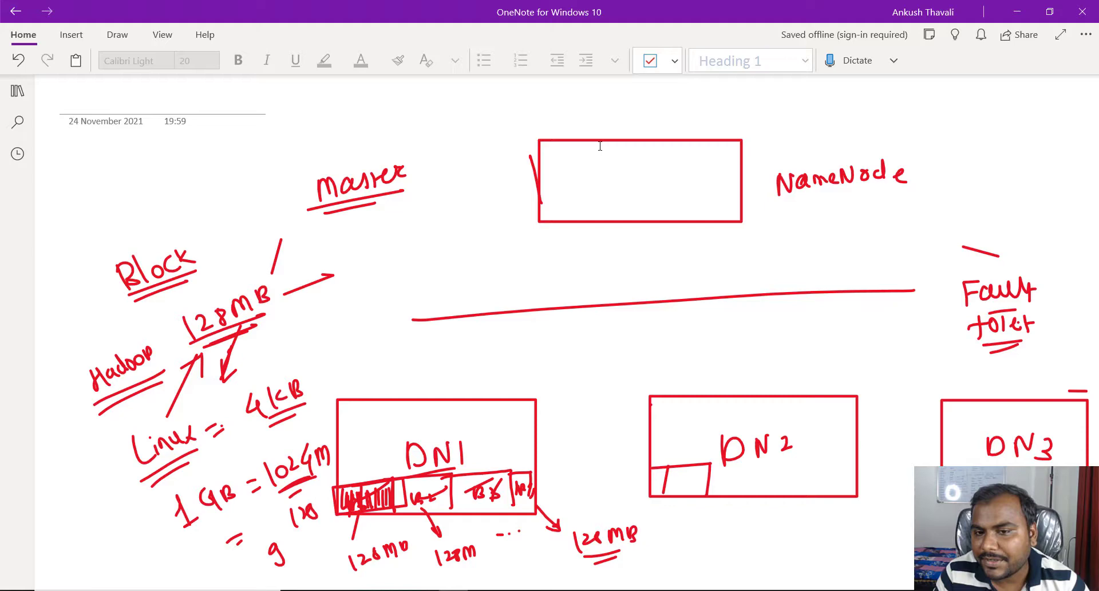
drag(663, 483, 708, 476)
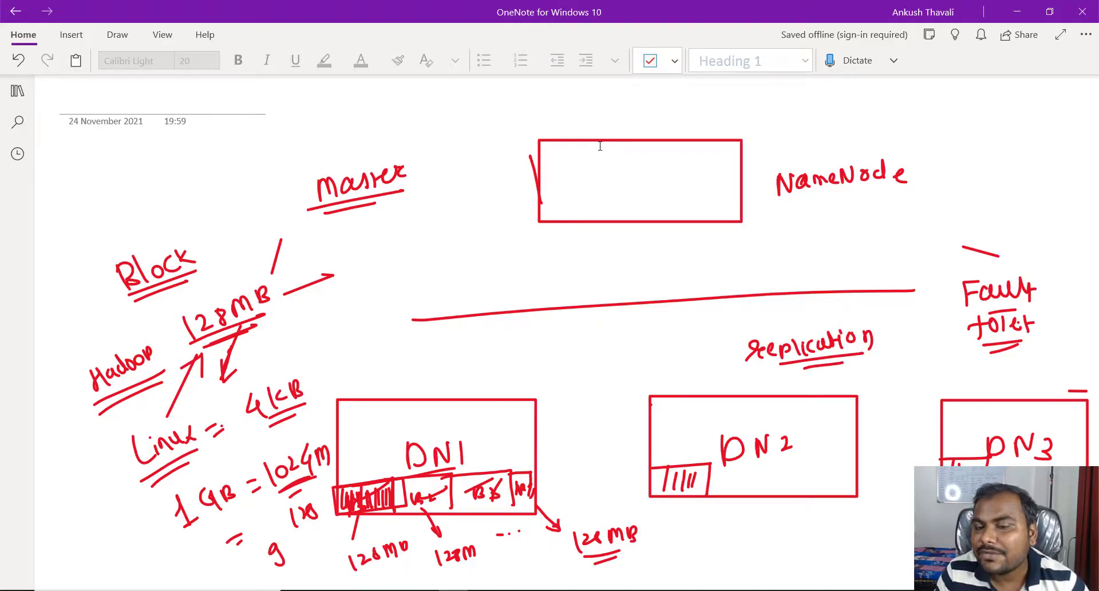
drag(680, 353, 739, 351)
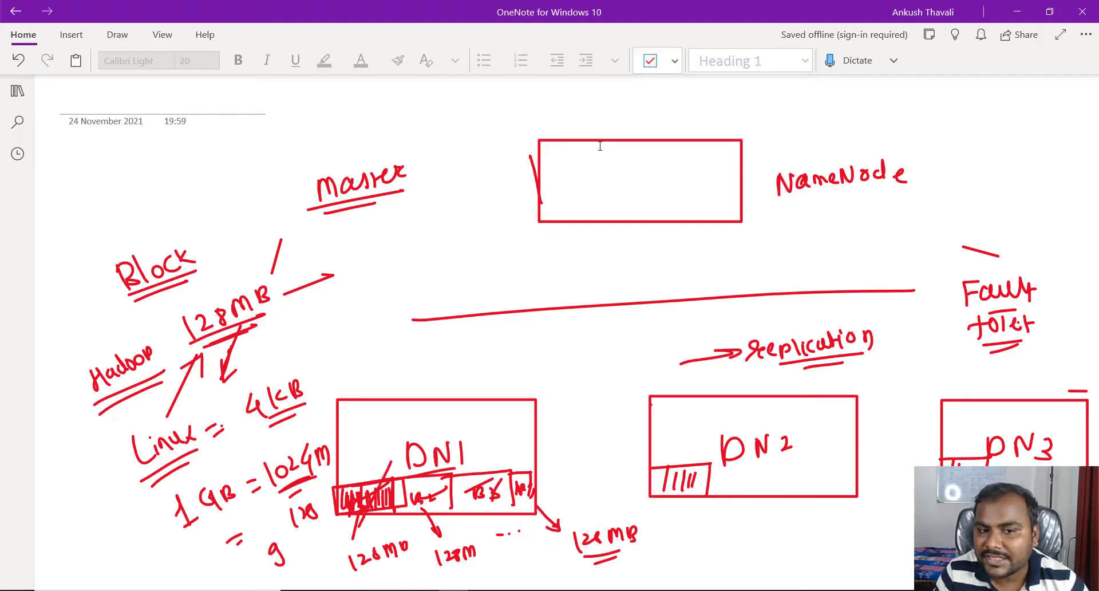
drag(344, 476, 393, 533)
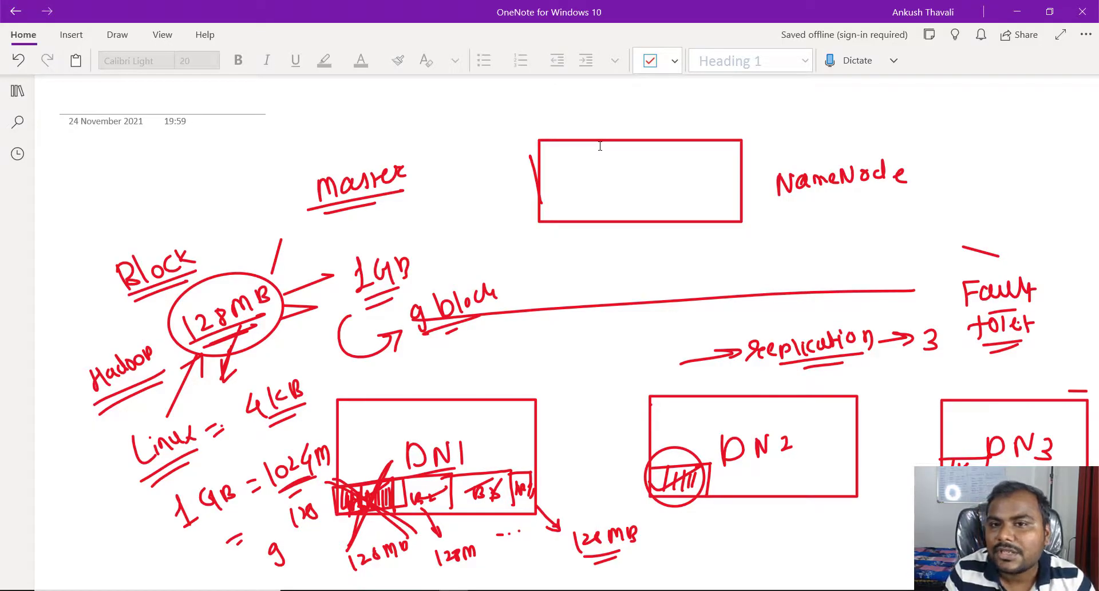
Write '9block =>' inside the NameNode box with an arrow out to its file-name metadata notes.
drag(799, 207, 891, 208)
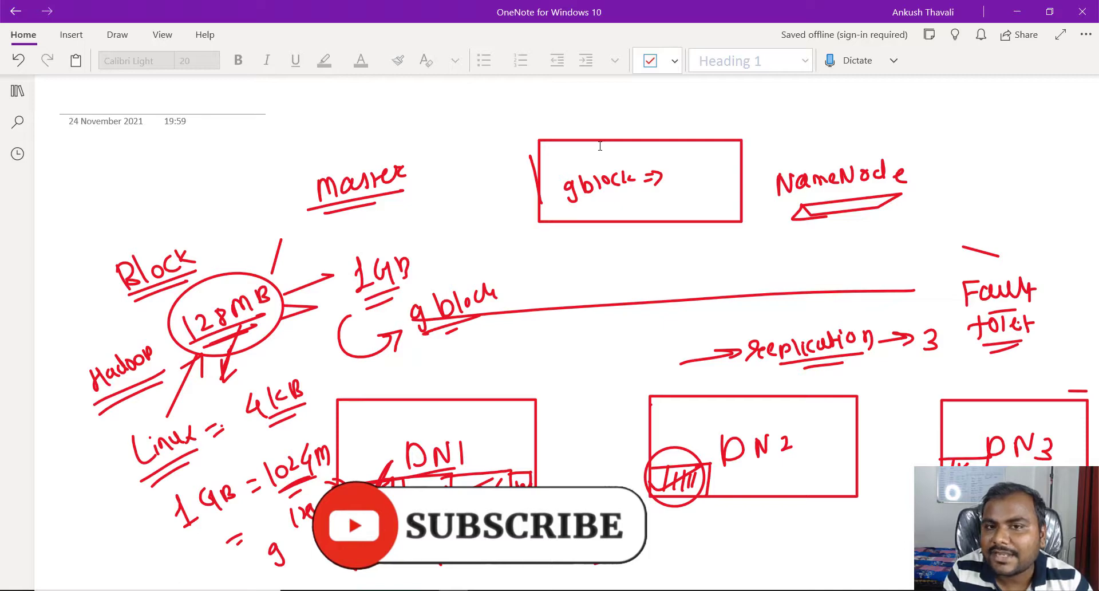
drag(736, 148, 807, 133)
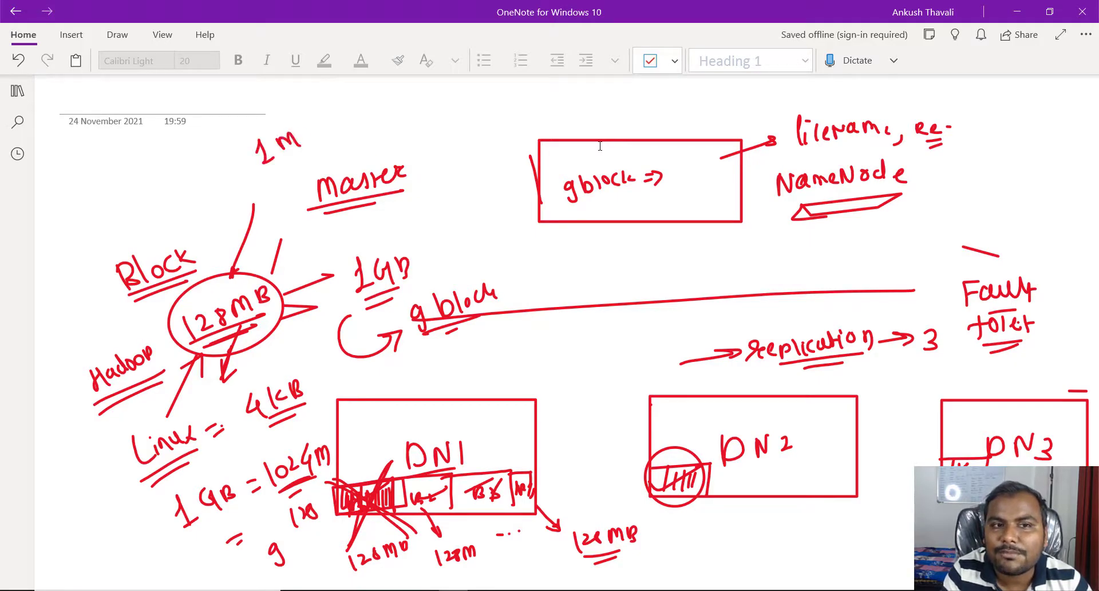
Write a circled 1MB → 1GB → 1024KB note above Master and hatch a metadata strip in the NameNode box.
drag(302, 140, 399, 122)
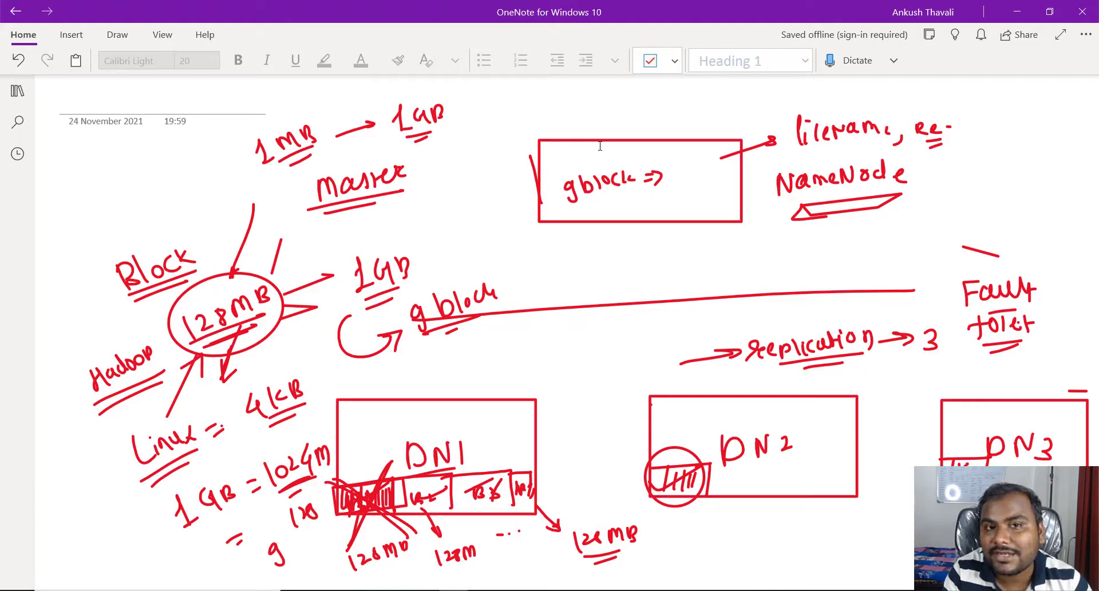
drag(449, 115, 483, 115)
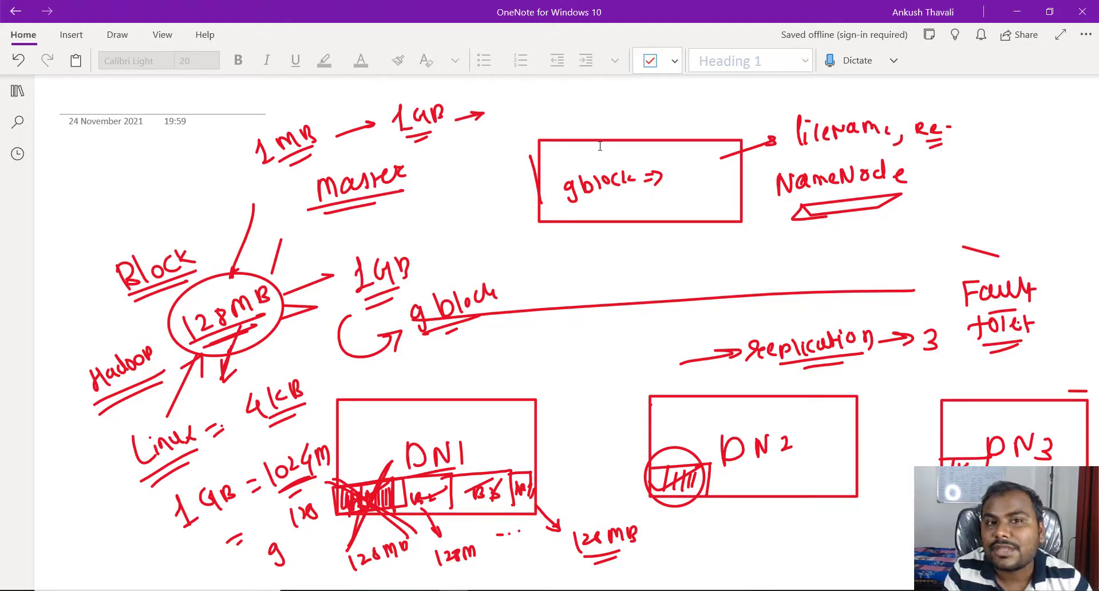
drag(670, 202, 730, 201)
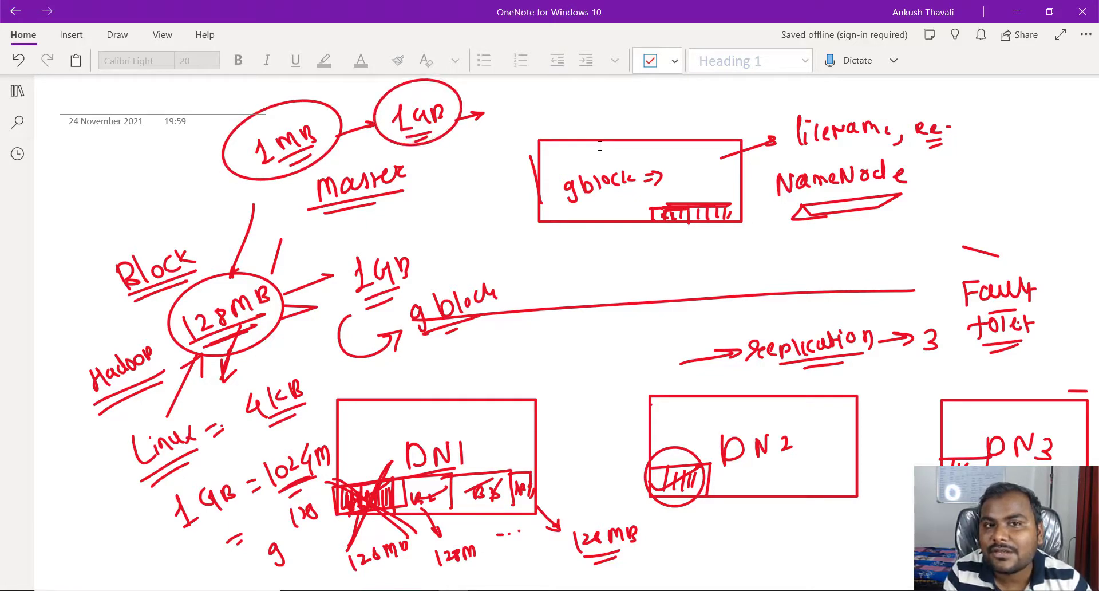
drag(498, 105, 595, 105)
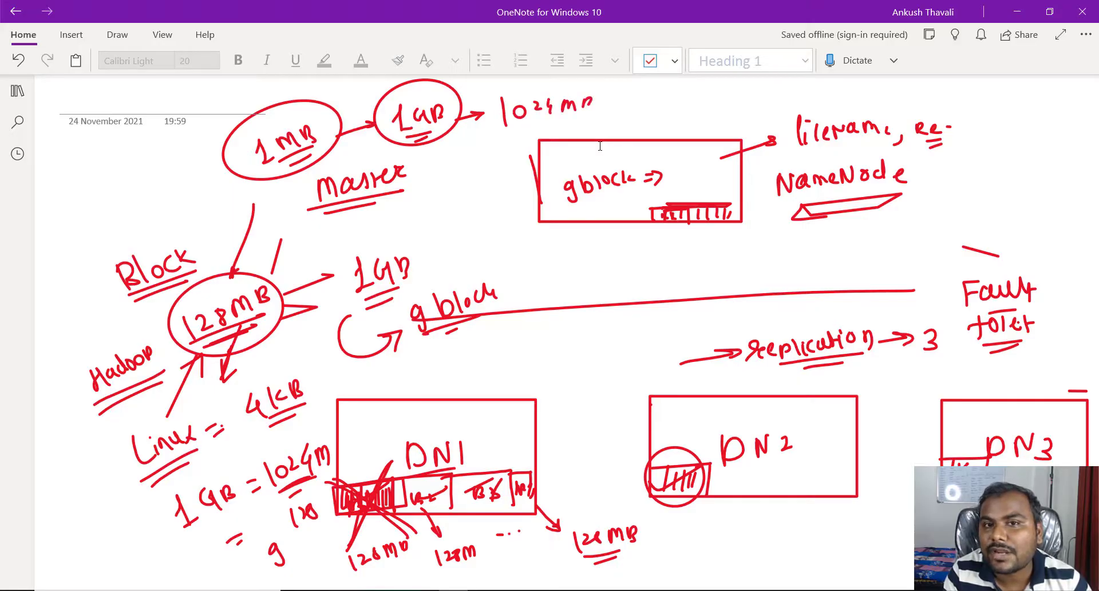
drag(519, 123, 575, 123)
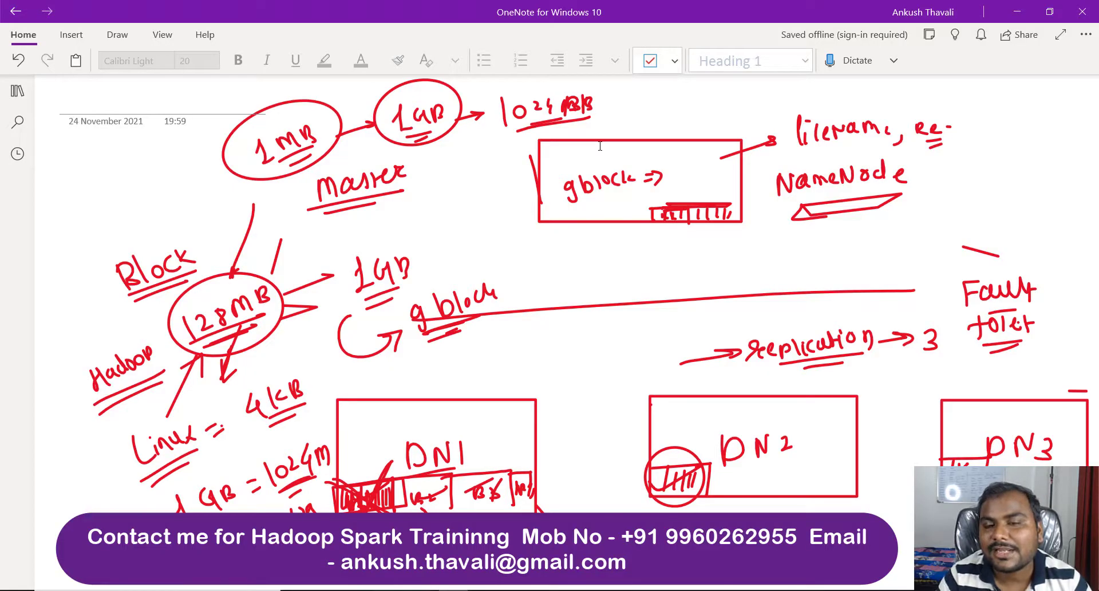
Write a circled 2MB metadata size beside a small 128MB block sketch and connect it up to the NameNode box.
drag(350, 490, 631, 539)
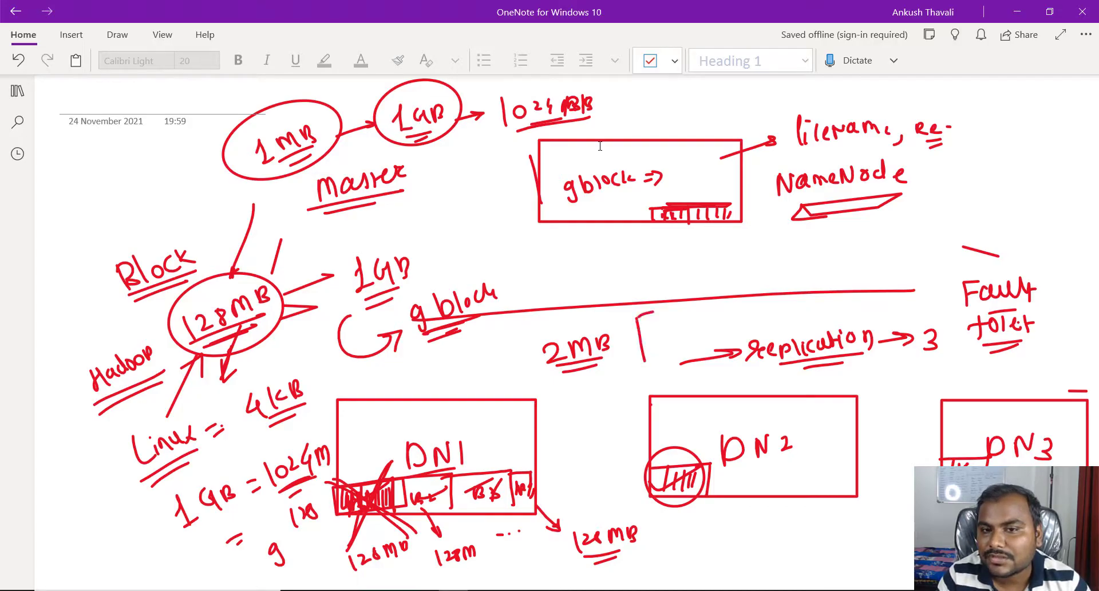
drag(638, 312, 726, 379)
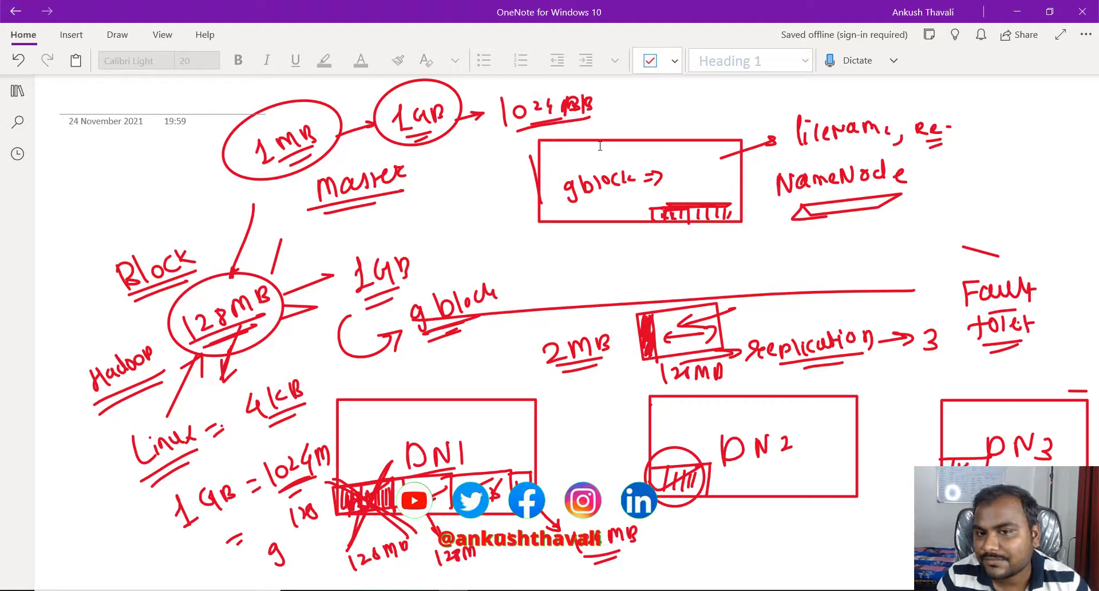
drag(519, 333, 637, 364)
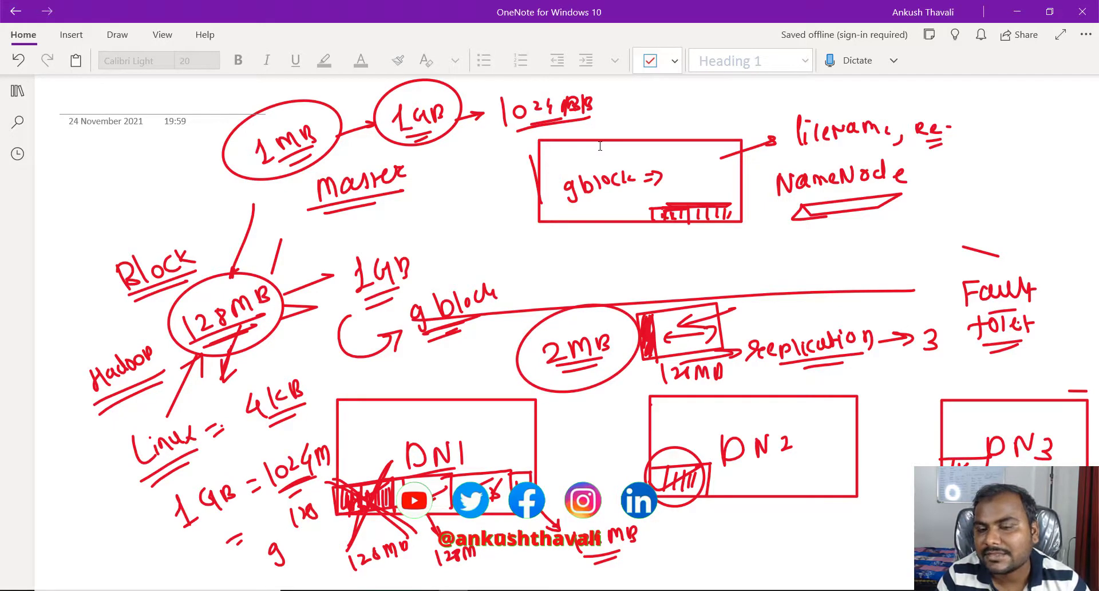
drag(582, 259, 582, 323)
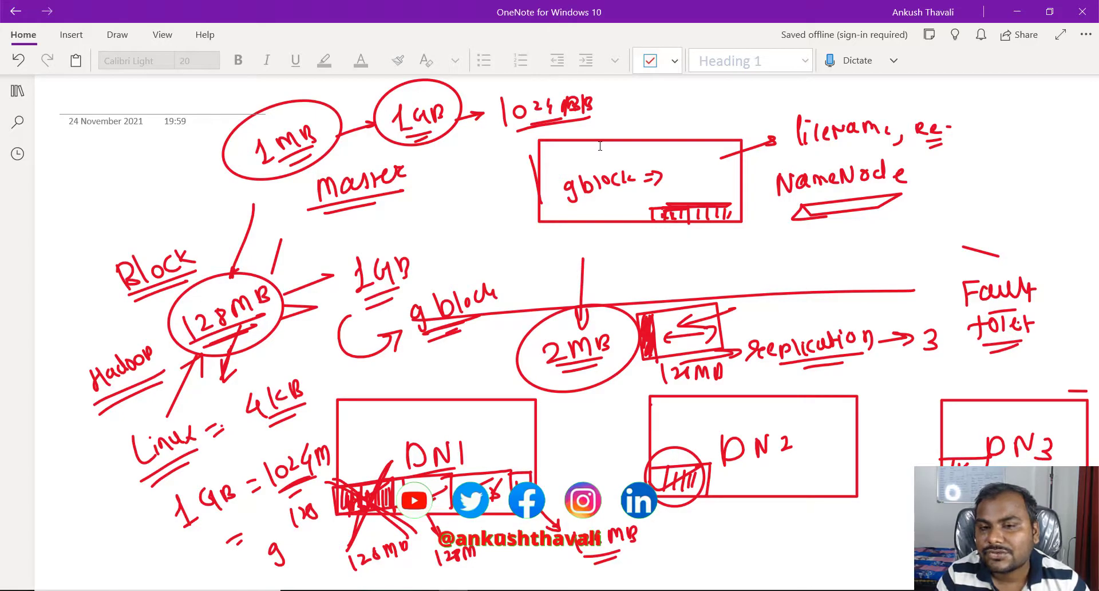